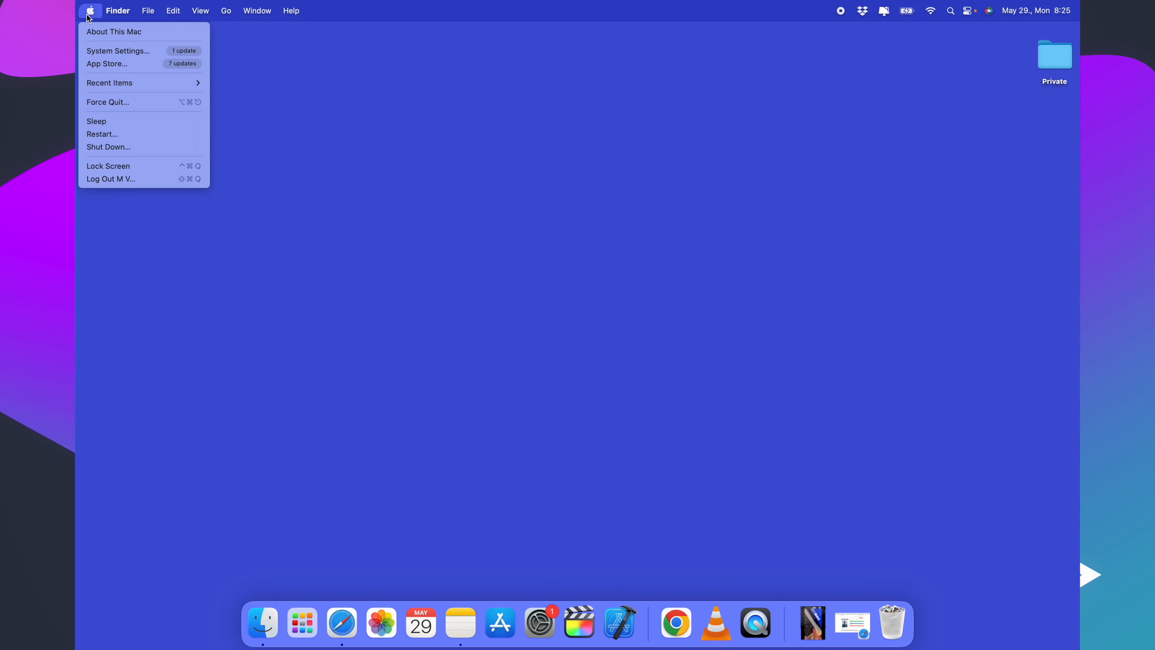
# In Keyboard settings, switch off 'Adjust keyboard brightness in low light' and drag the brightness slider higher.
pyautogui.click(118, 51)
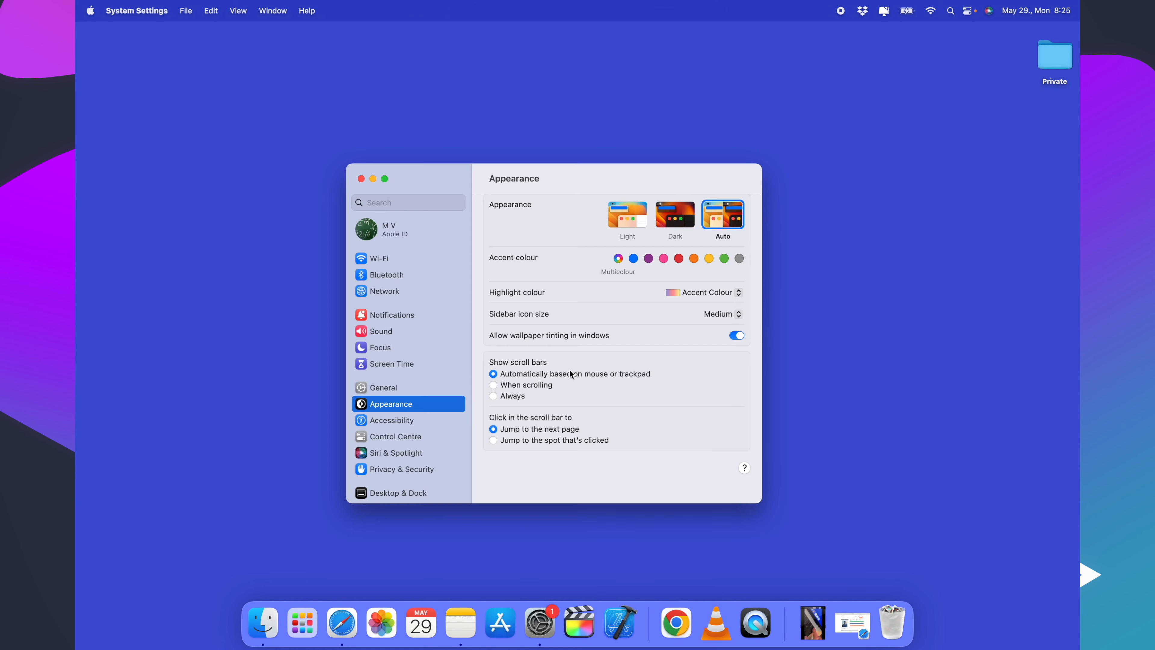
pyautogui.scroll(-3)
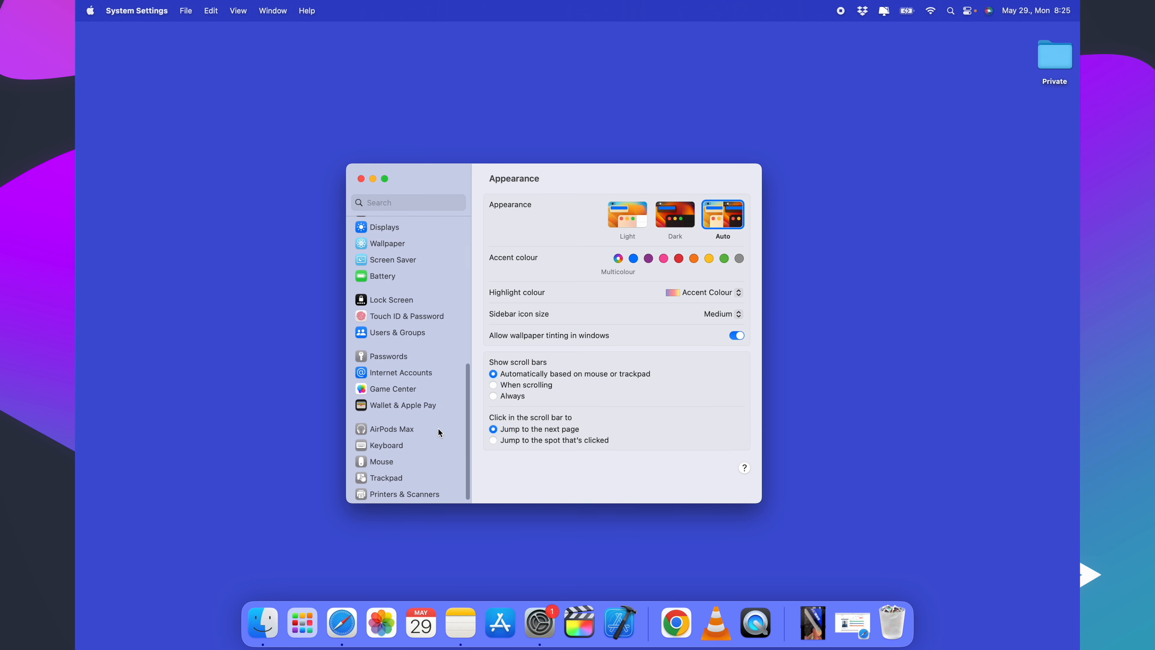
pyautogui.click(385, 440)
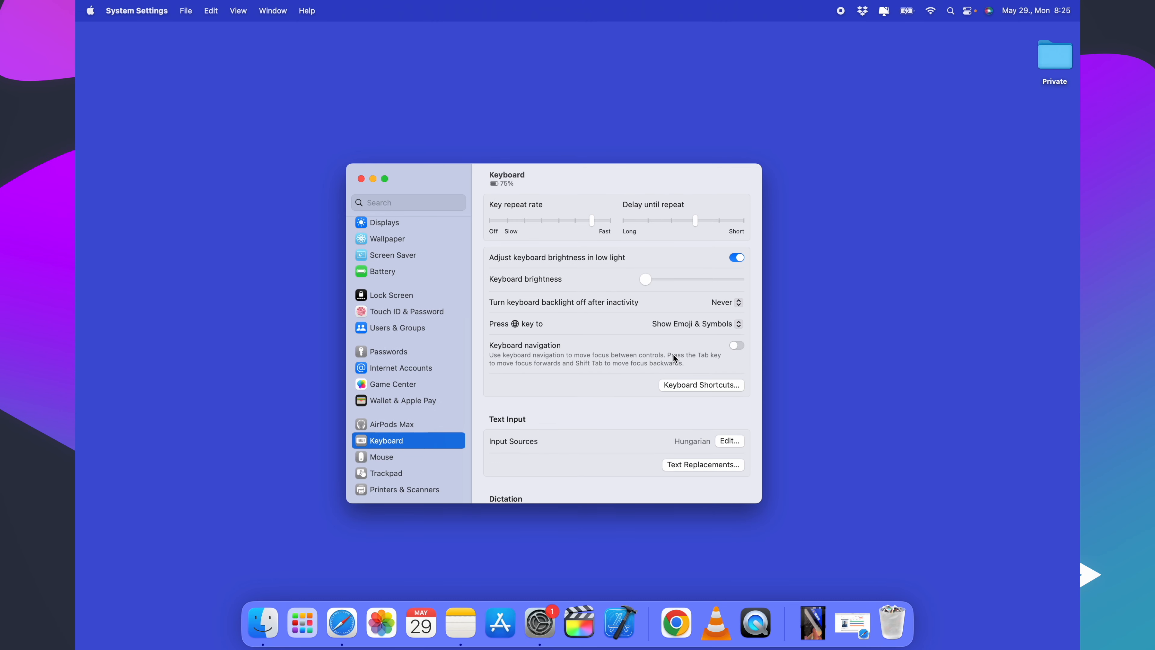
pyautogui.click(736, 257)
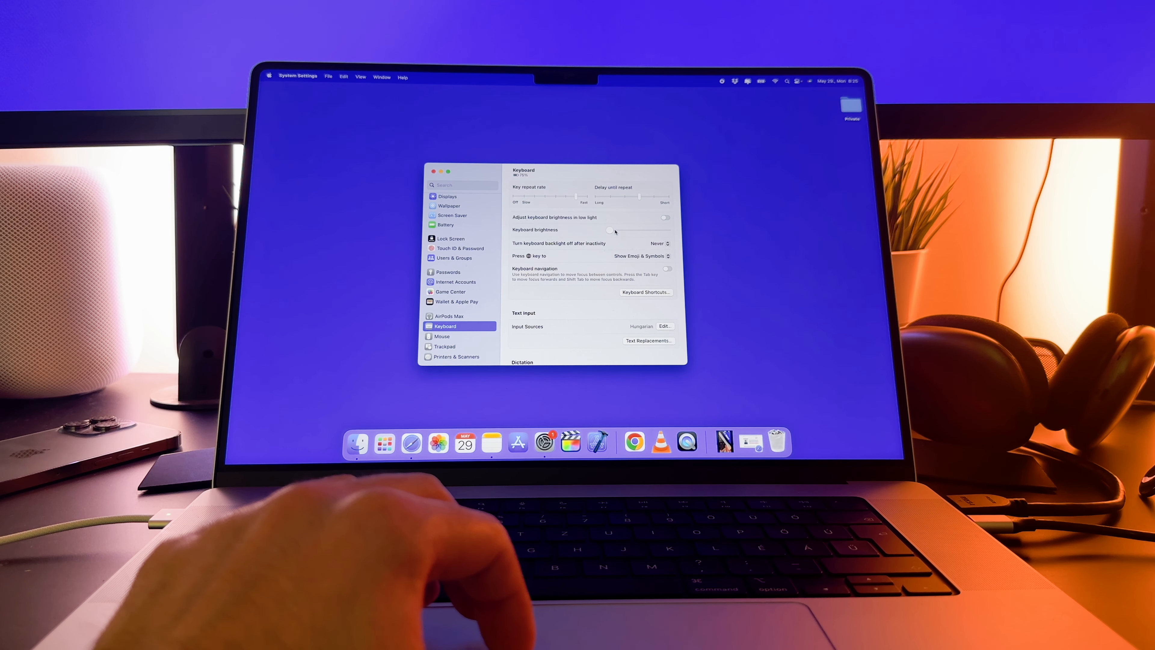
pyautogui.moveTo(608, 231); pyautogui.dragTo(645, 230)
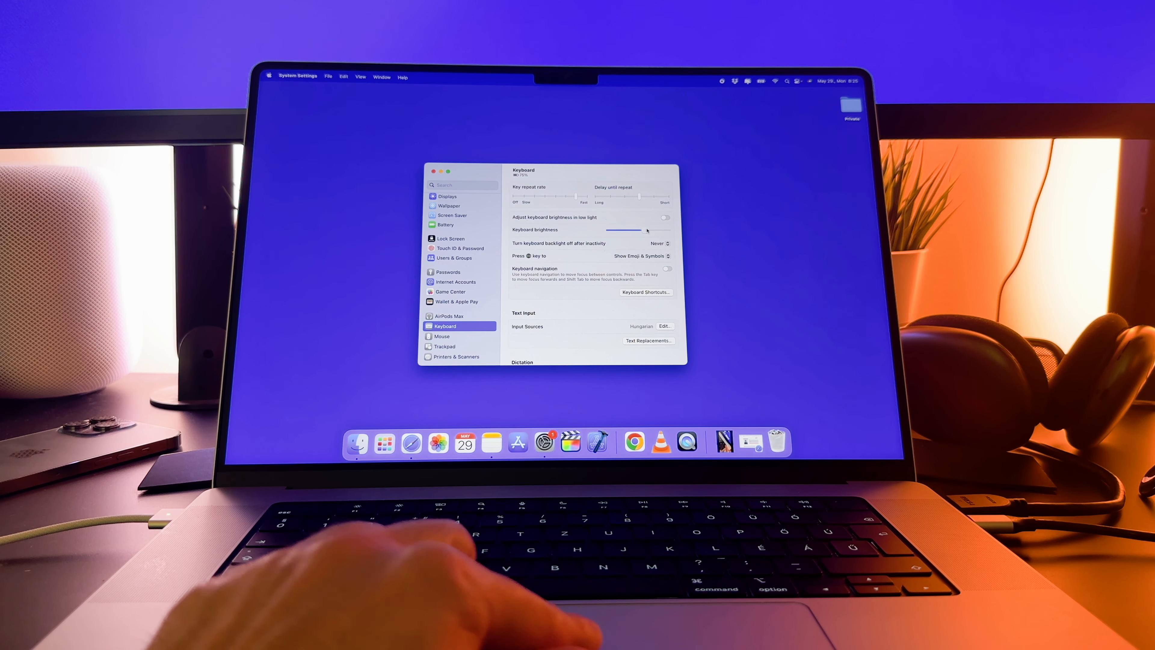
pyautogui.moveTo(635, 230); pyautogui.dragTo(620, 230)
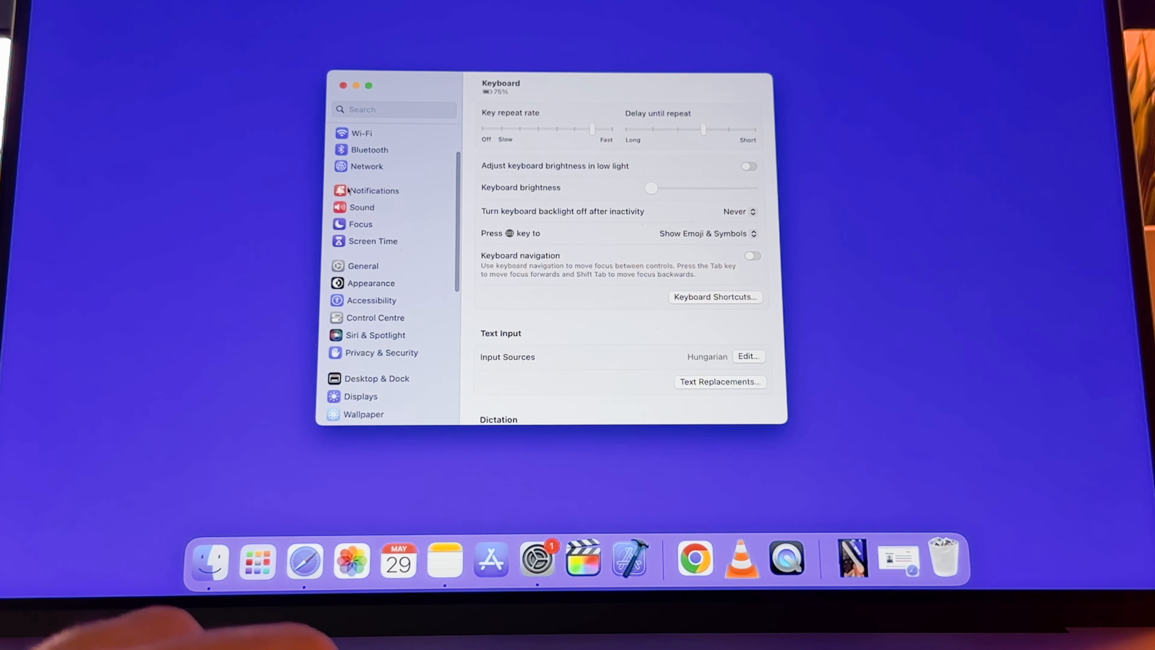
# In Control Centre settings, enable 'Show in Menu Bar' for Keyboard Brightness and reveal its menu bar slider.
pyautogui.click(375, 317)
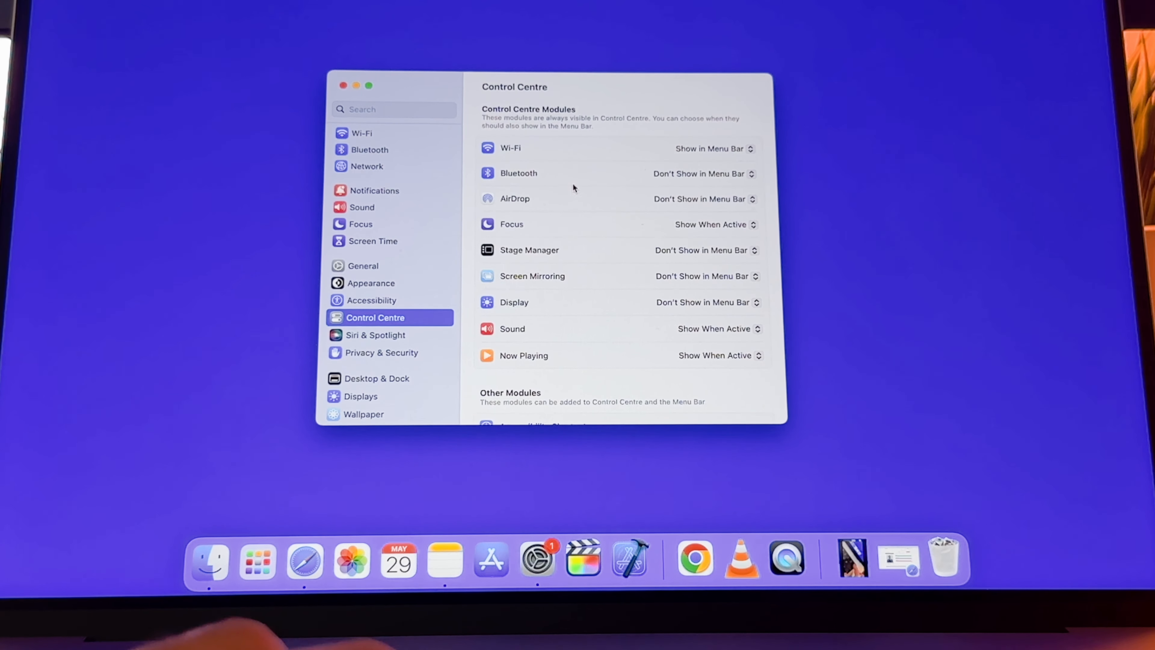
pyautogui.scroll(-3)
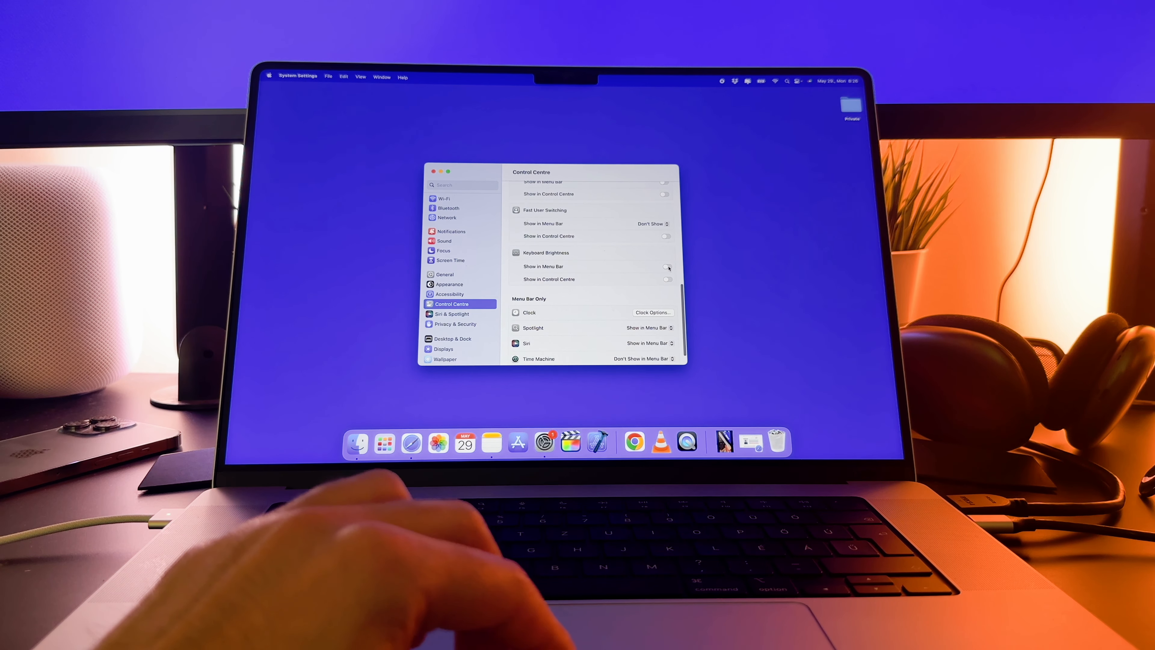
pyautogui.click(667, 266)
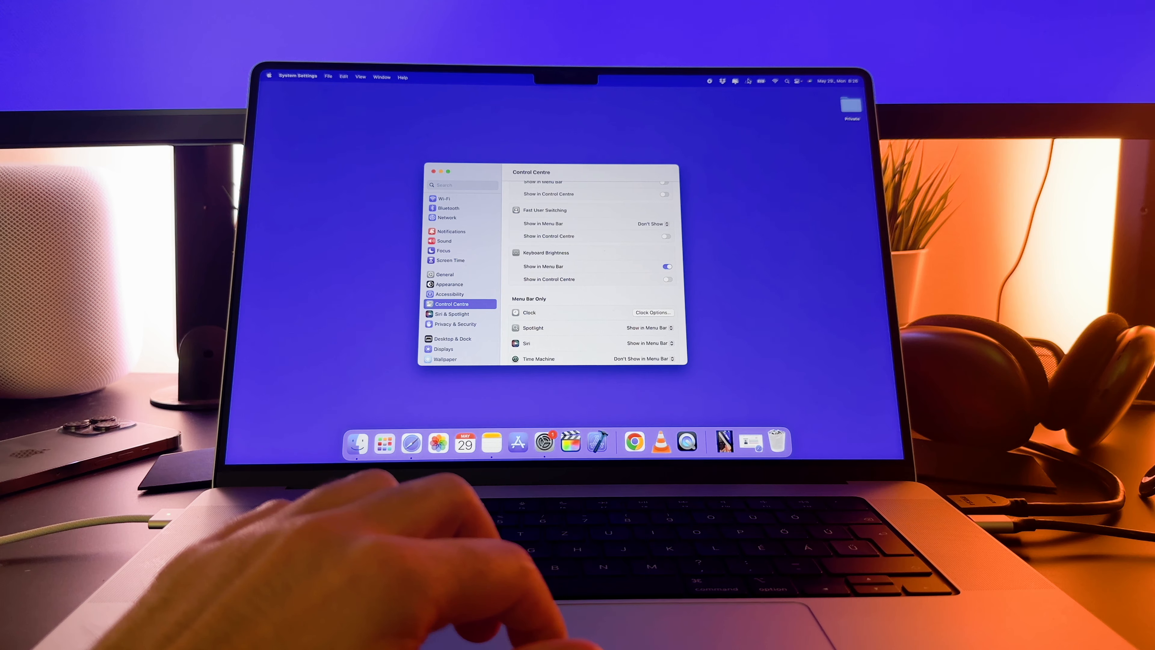
pyautogui.click(748, 81)
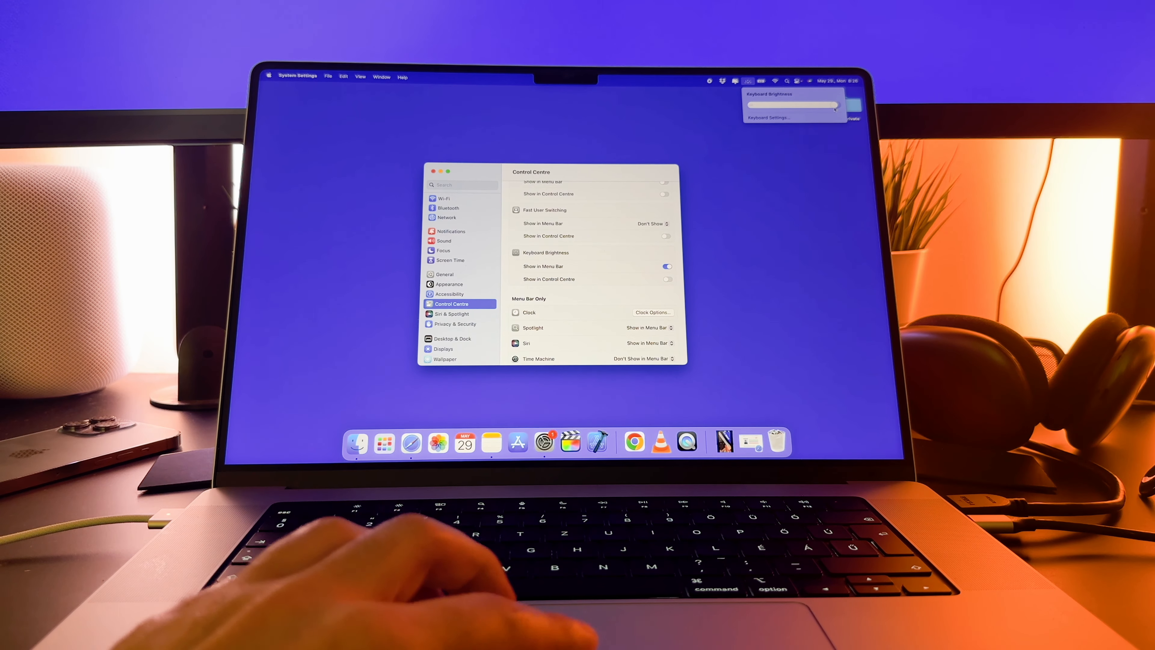
# Switch Keyboard Brightness from 'Show in Menu Bar' to 'Show in Control Centre' and reveal Control Centre.
pyautogui.click(666, 266)
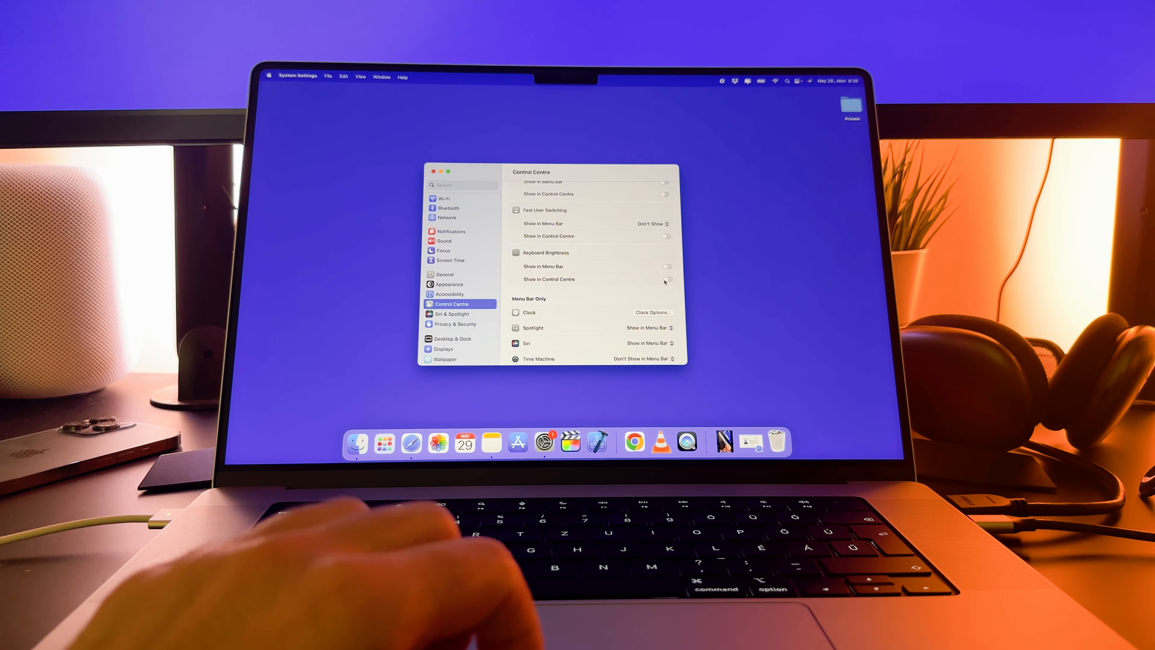
pyautogui.click(666, 279)
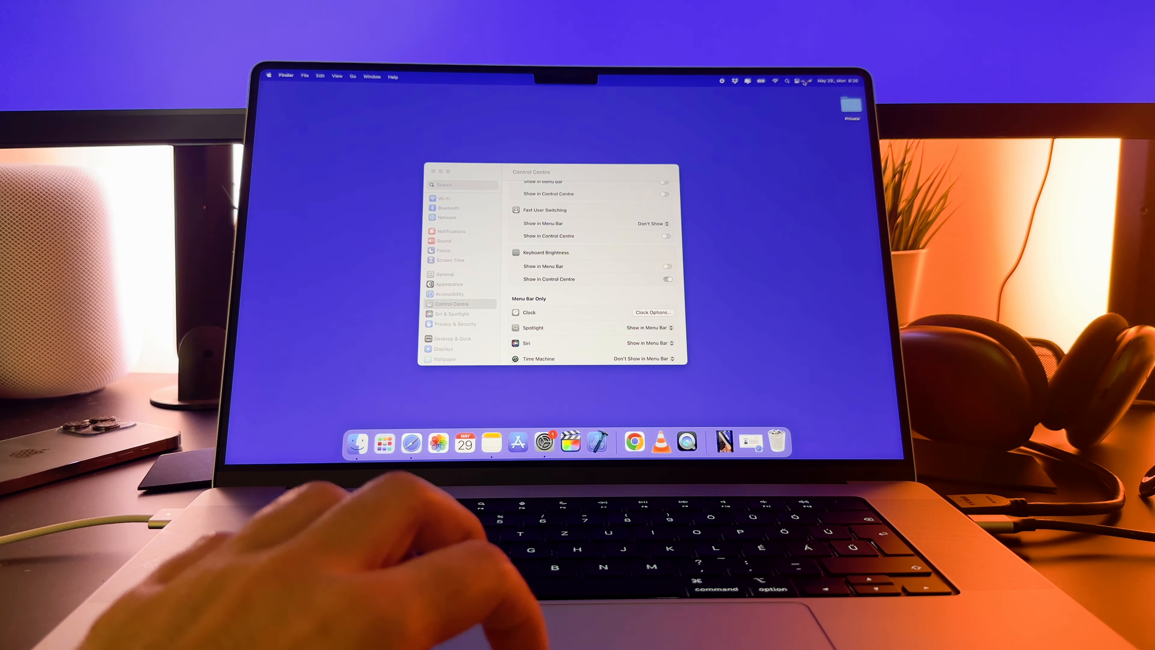
pyautogui.click(796, 81)
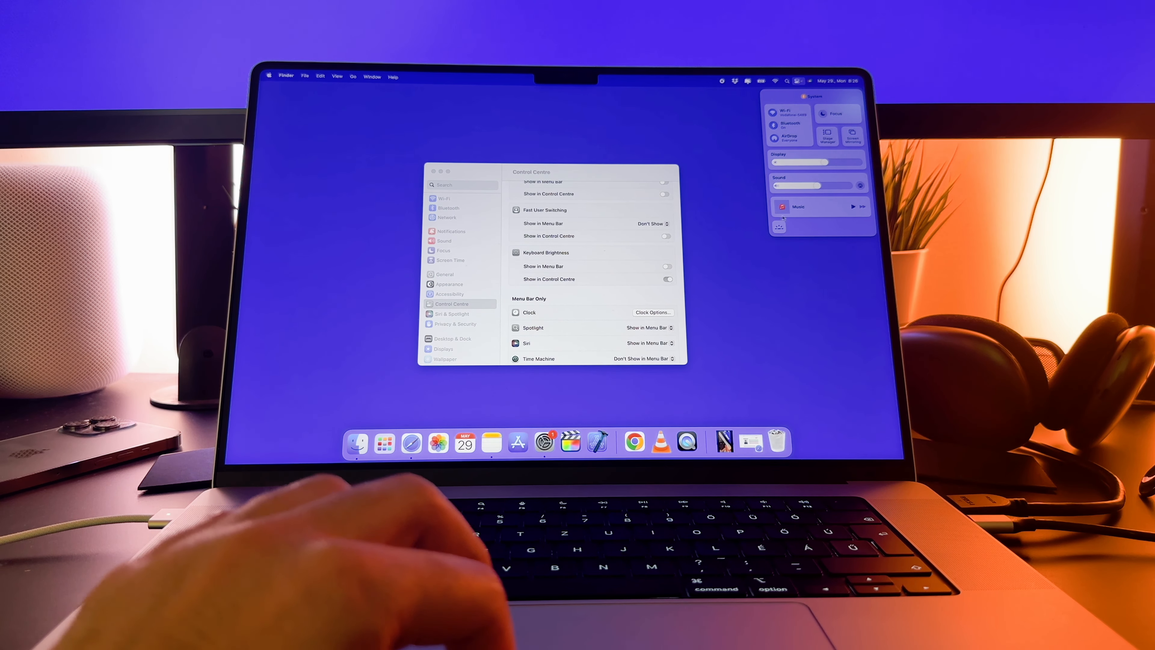